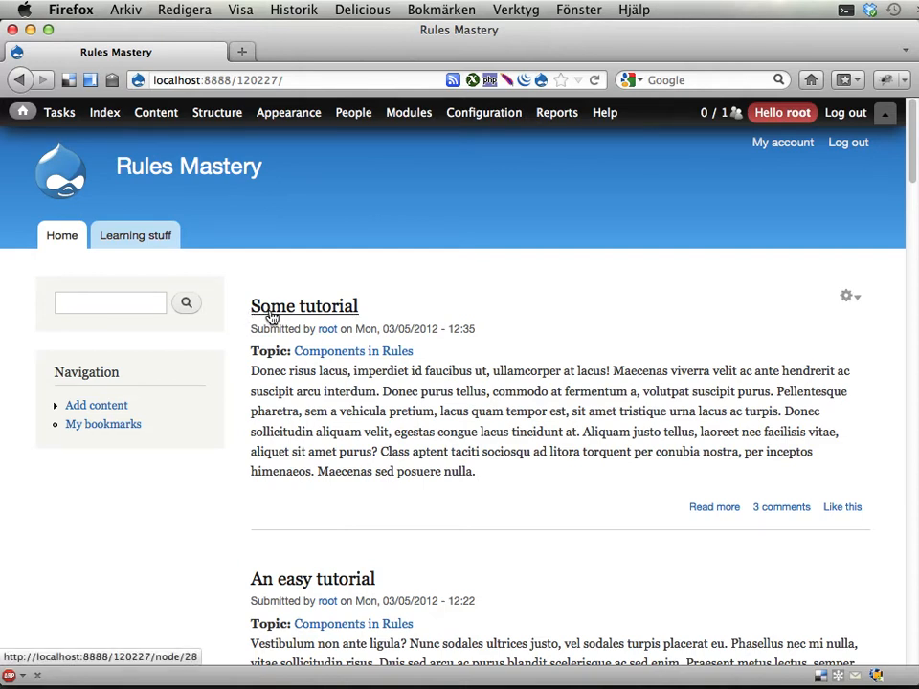
pyautogui.moveTo(488, 182)
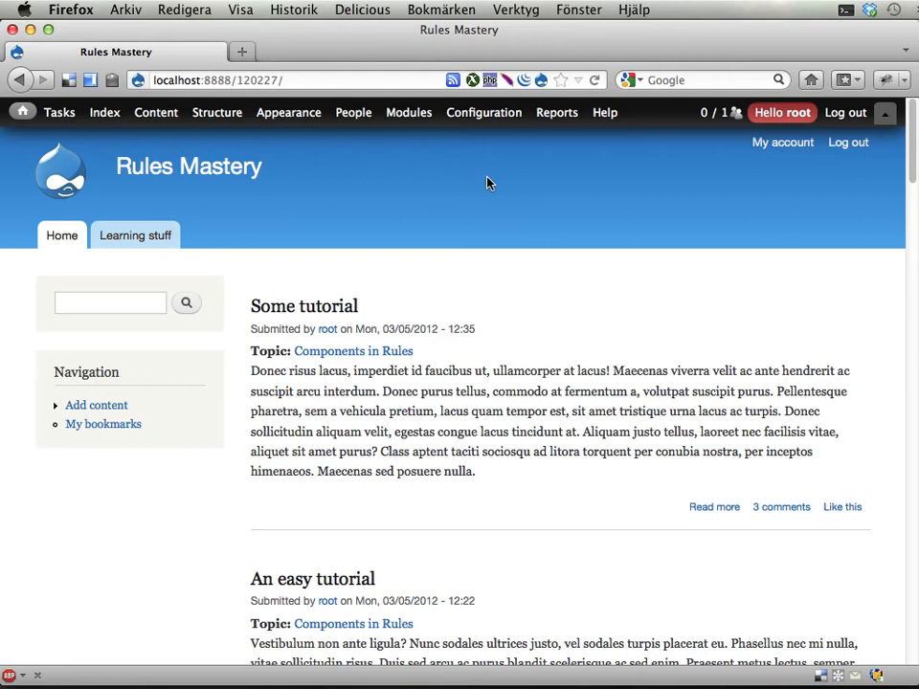
# Navigate from the front page to Configuration > Workflow > Rules listing the active reaction rules.
pyautogui.click(482, 111)
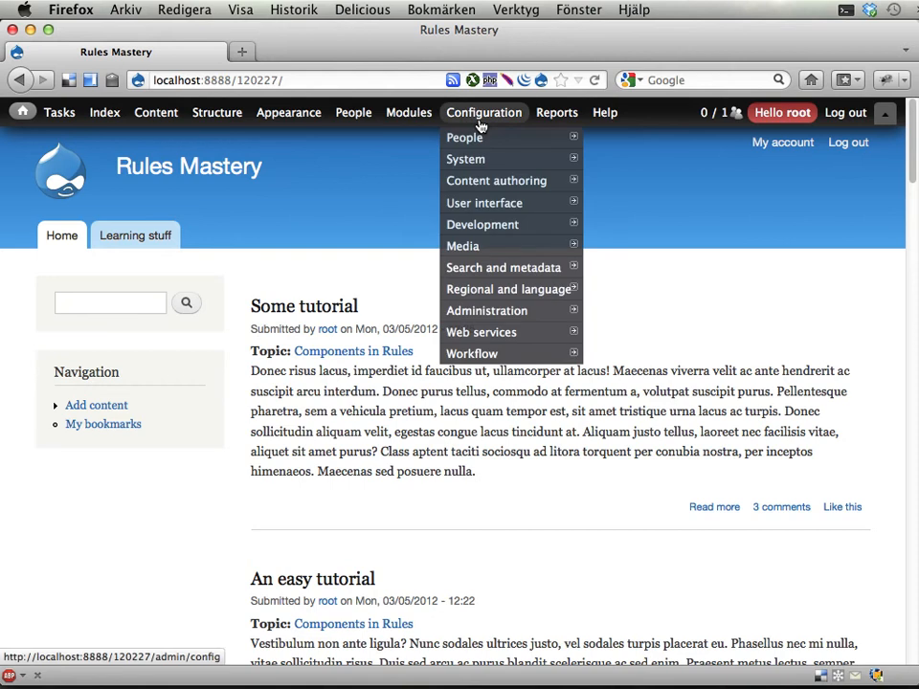
pyautogui.moveTo(471, 352)
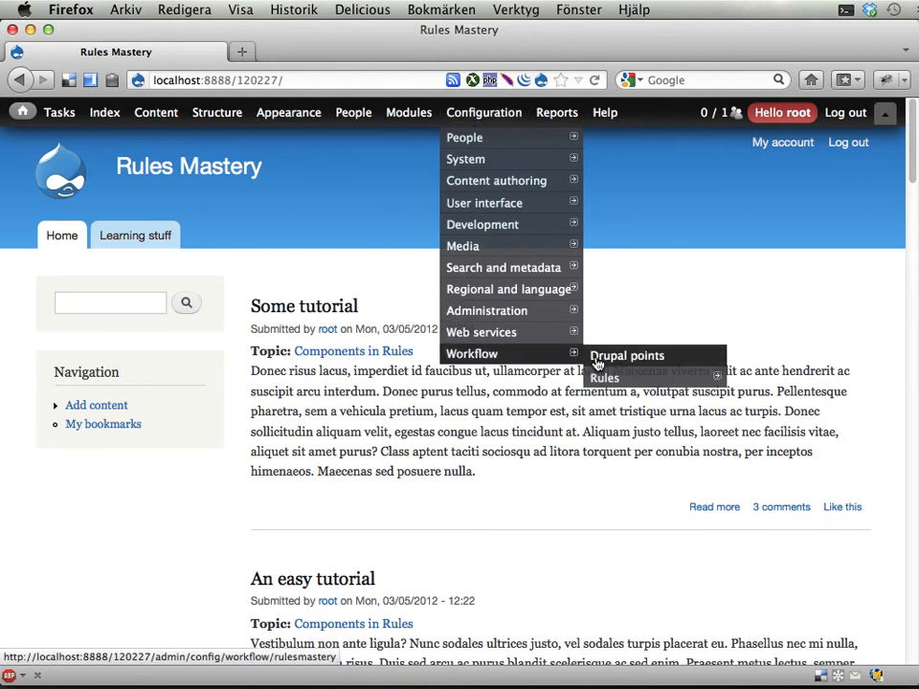
pyautogui.click(605, 377)
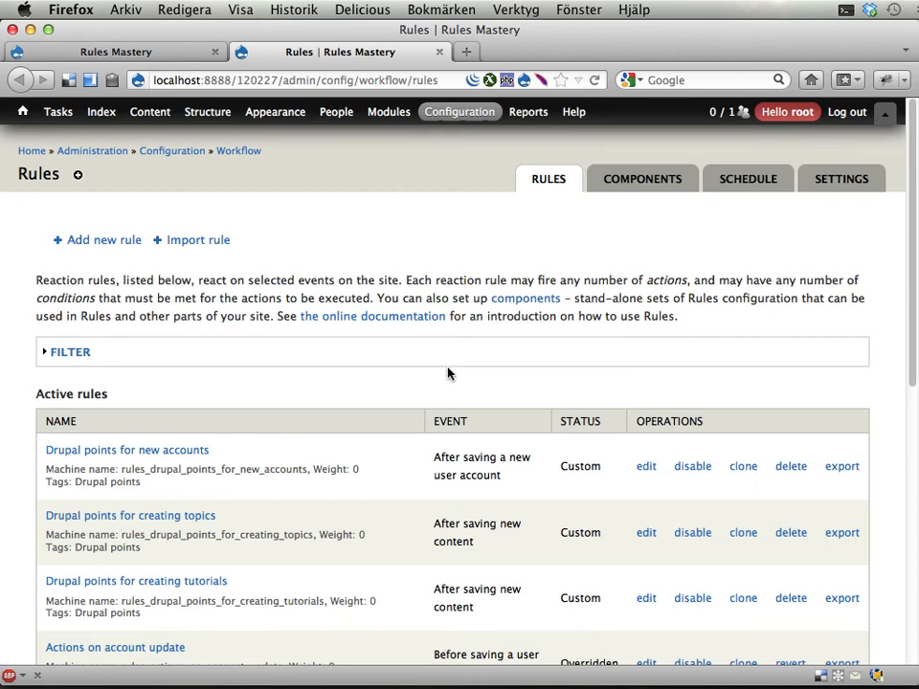
pyautogui.scroll(-3)
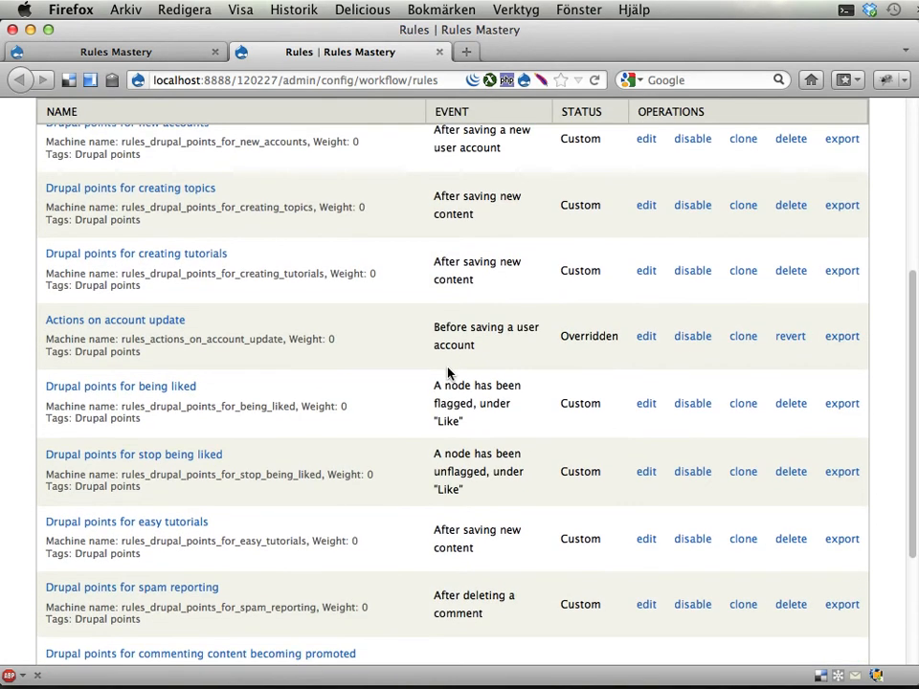
pyautogui.scroll(-3)
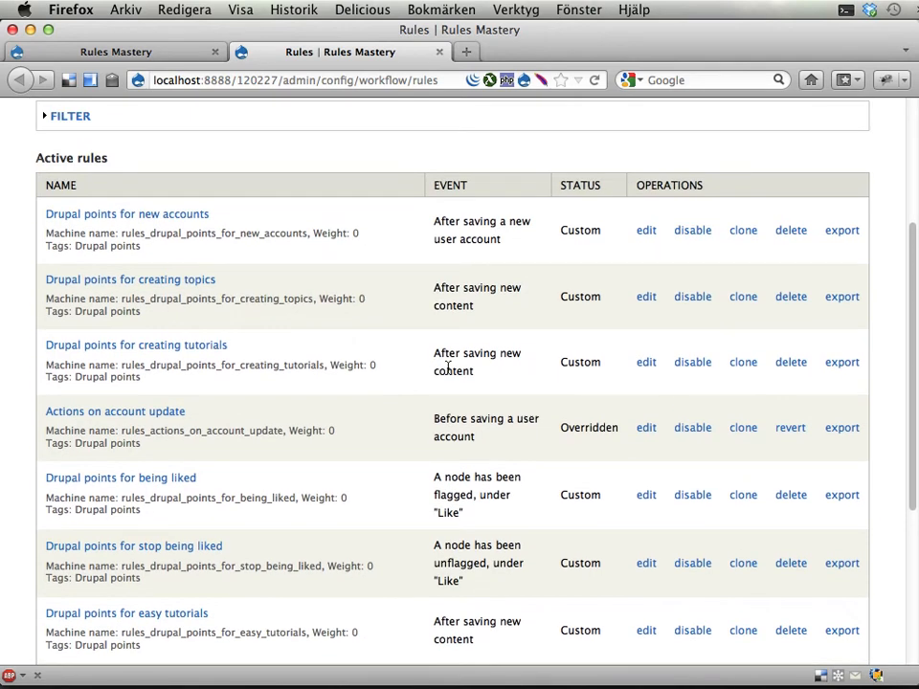
pyautogui.moveTo(96, 226)
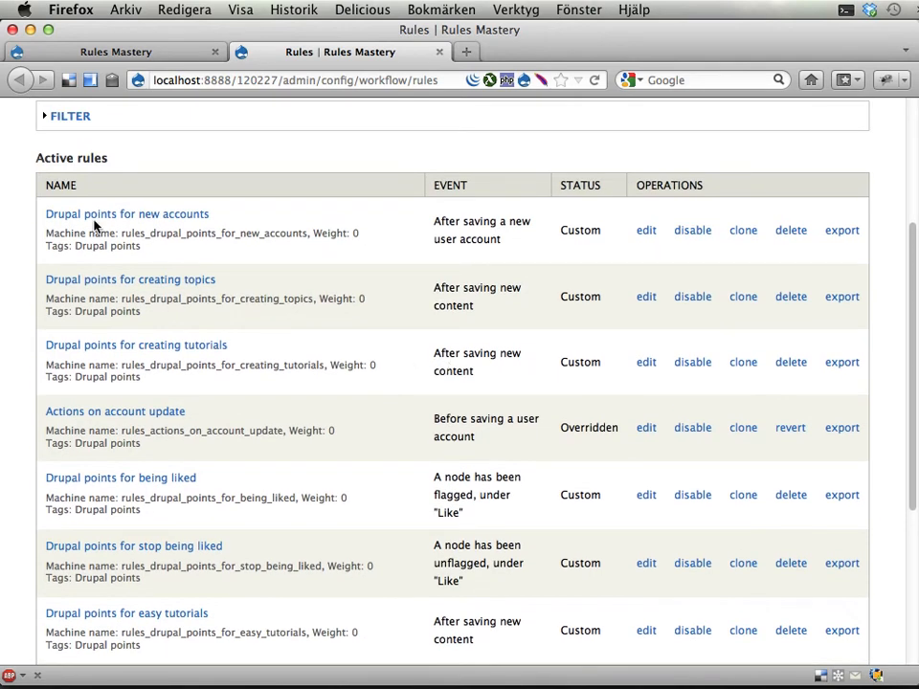
pyautogui.moveTo(127, 214)
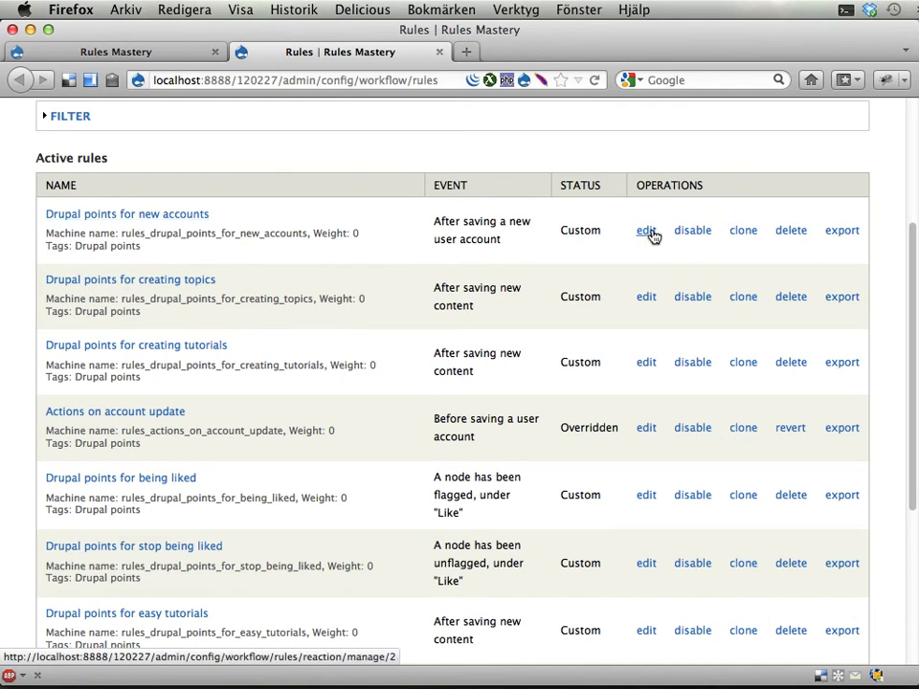
# Edit the 'Drupal points for new accounts' rule and start adding a new action.
pyautogui.click(645, 230)
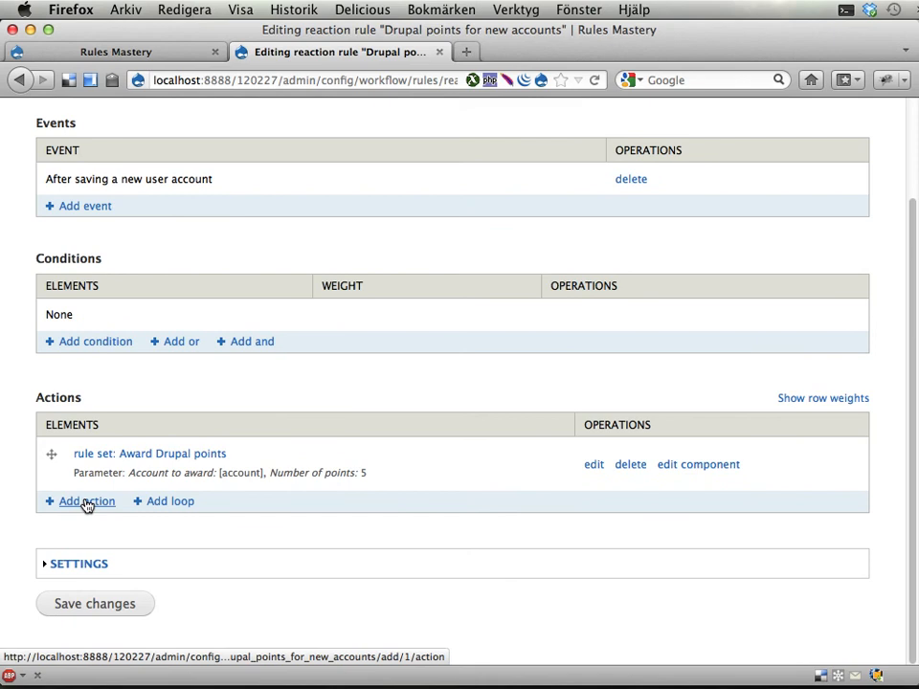
pyautogui.click(86, 502)
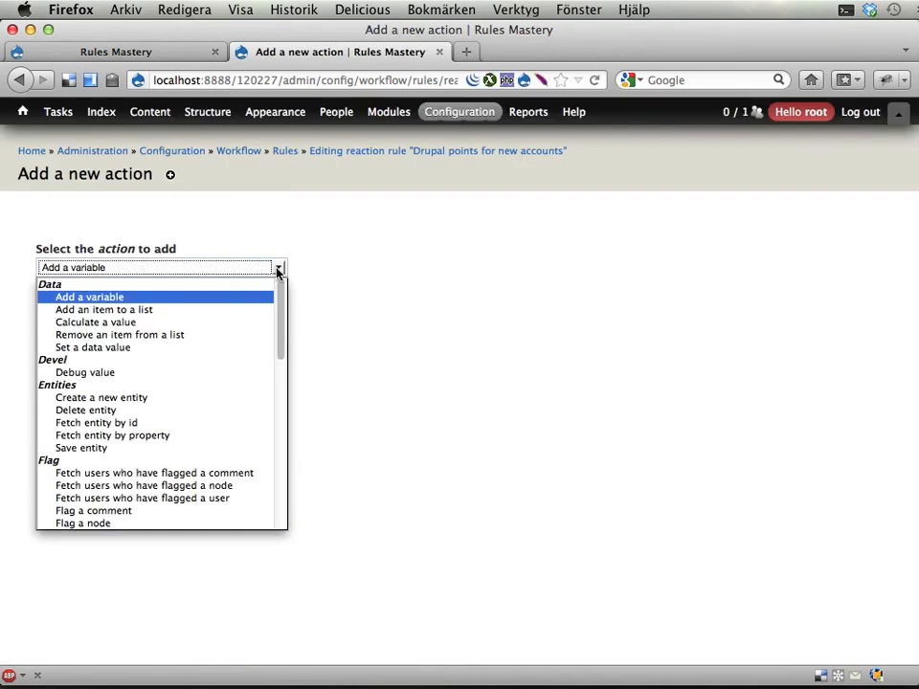
pyautogui.scroll(-3)
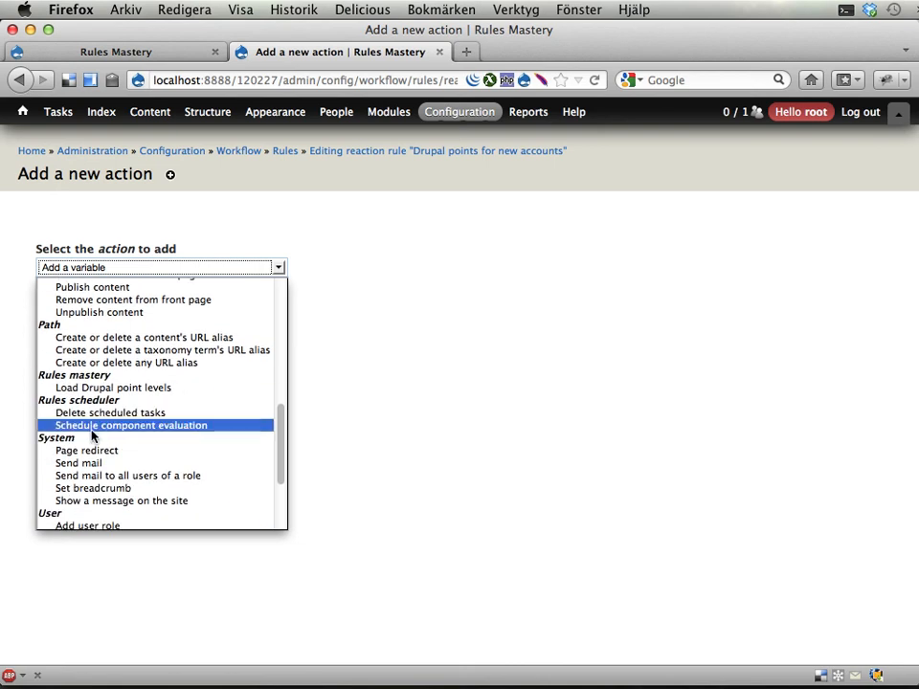
pyautogui.moveTo(65, 425)
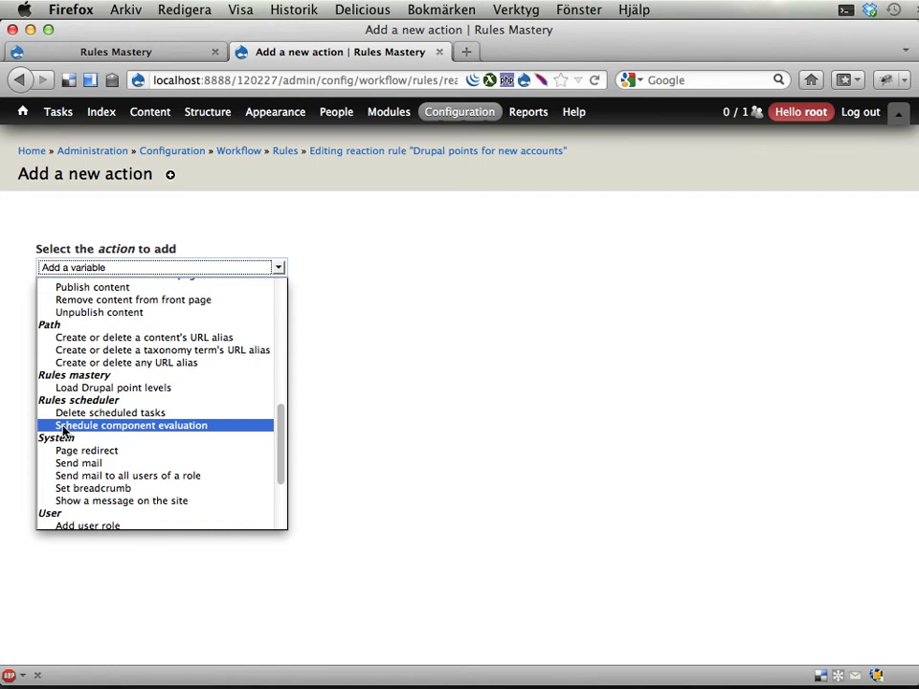
# Choose 'Schedule component evaluation' with the 'Award Drupal points' component.
pyautogui.click(128, 425)
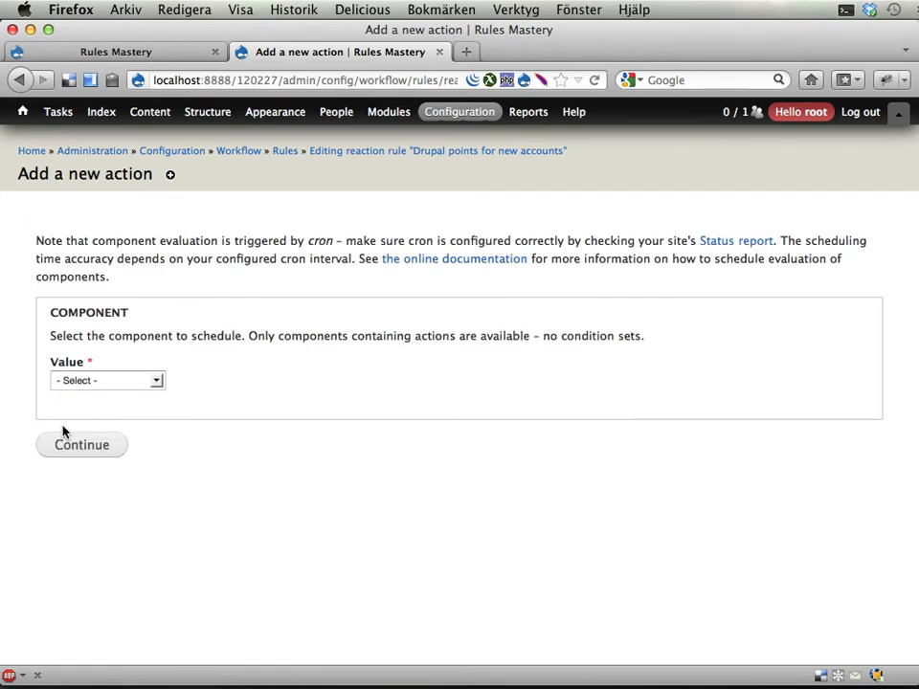
pyautogui.click(105, 379)
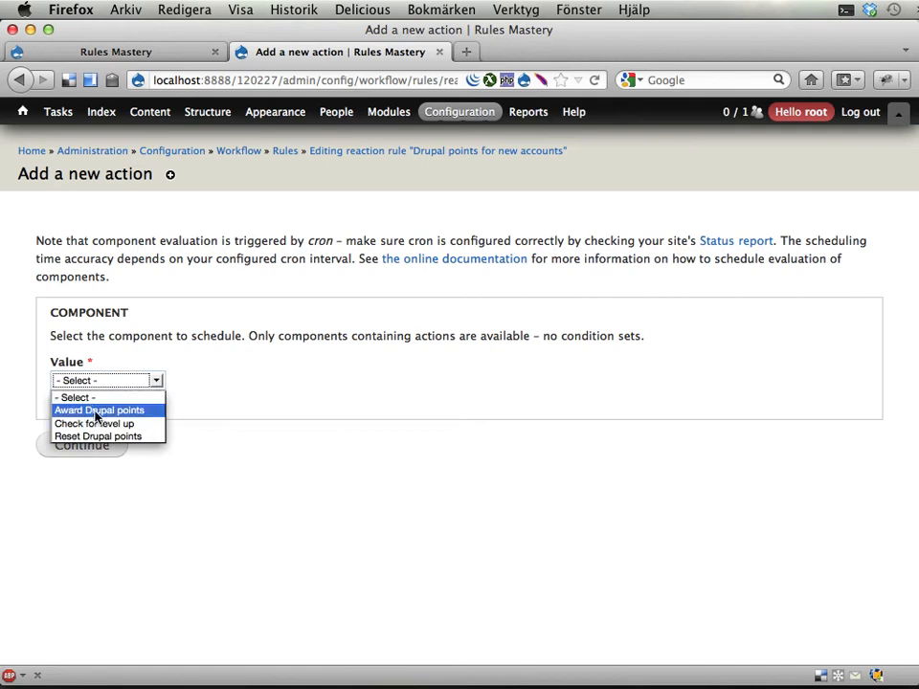
pyautogui.click(100, 410)
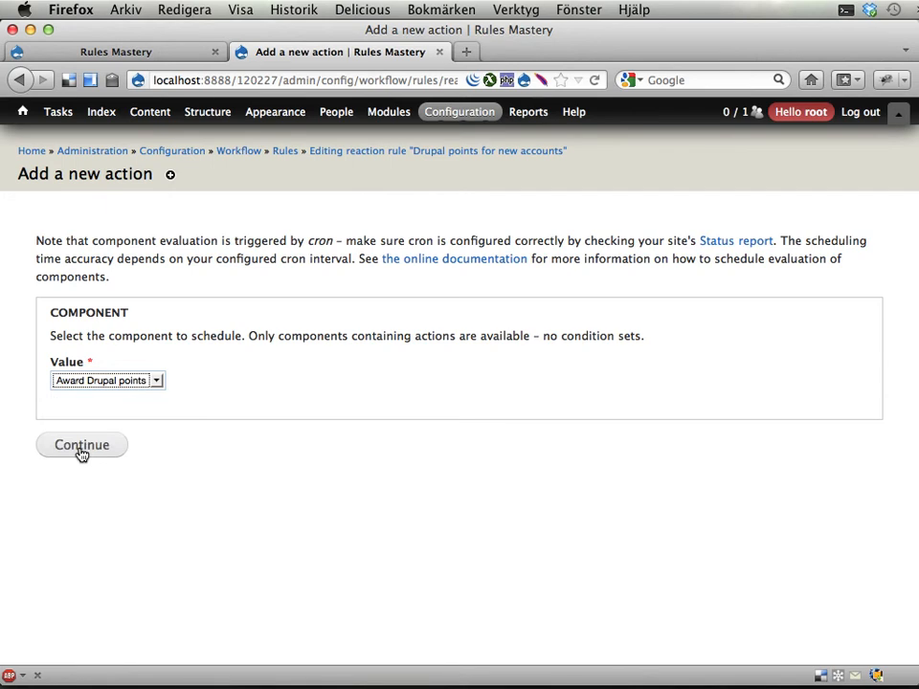
# Continue to the action settings and set the scheduled evaluation date to +1 week.
pyautogui.click(80, 445)
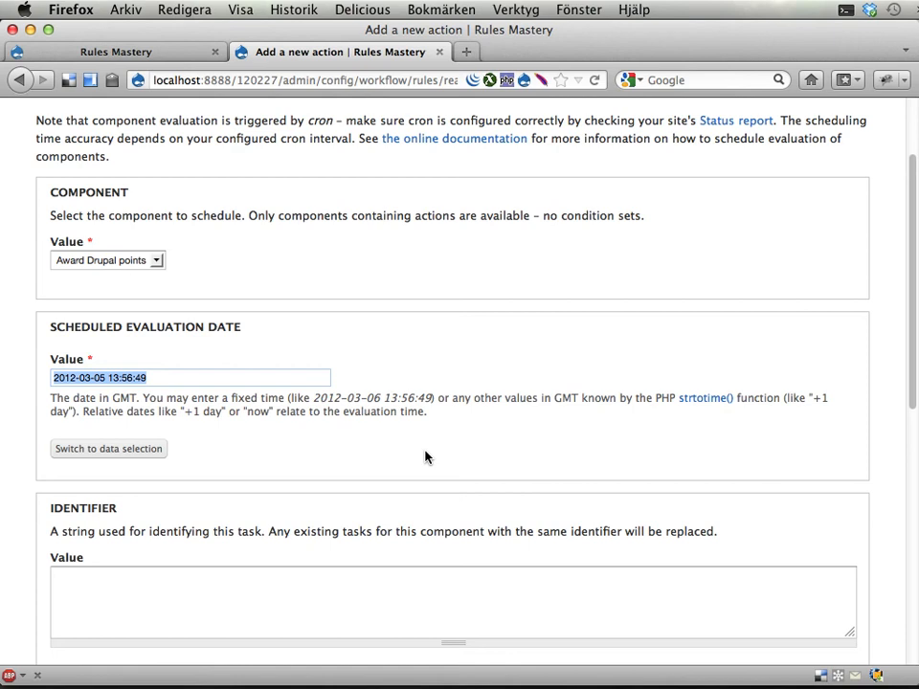
pyautogui.moveTo(73, 383)
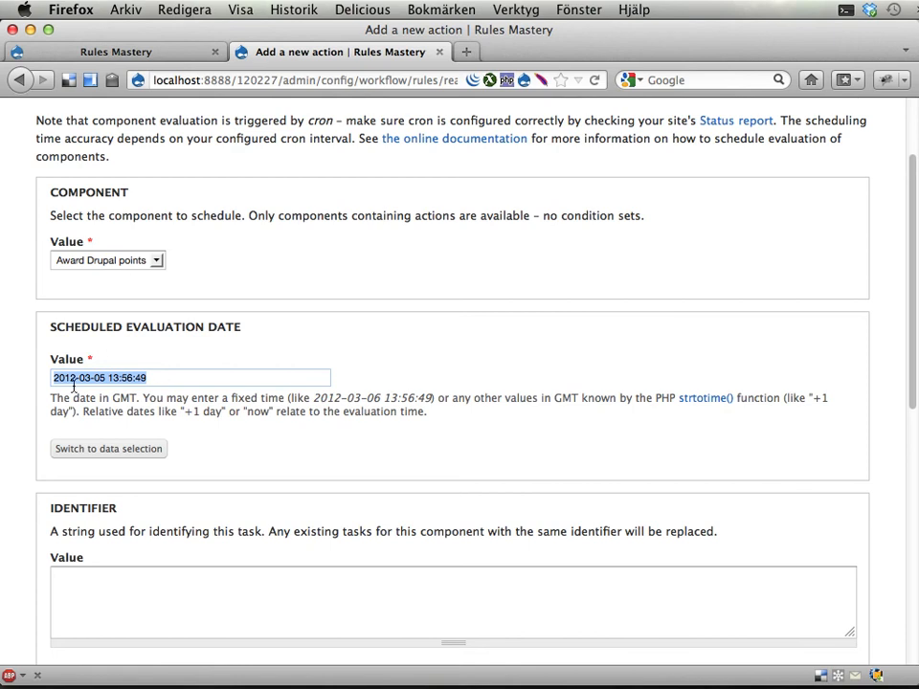
pyautogui.scroll(-3)
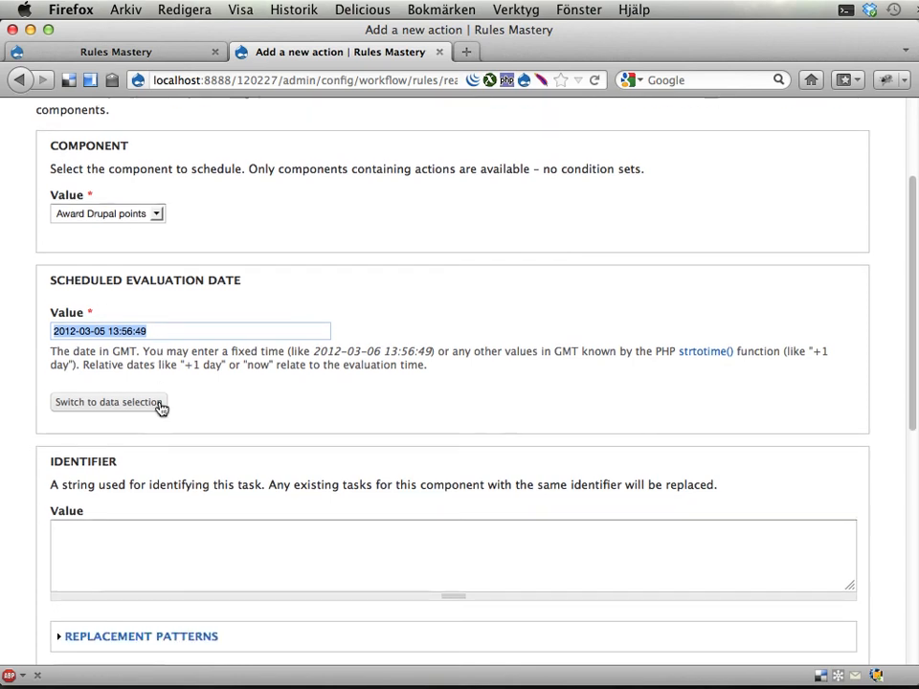
pyautogui.write('+1 week')
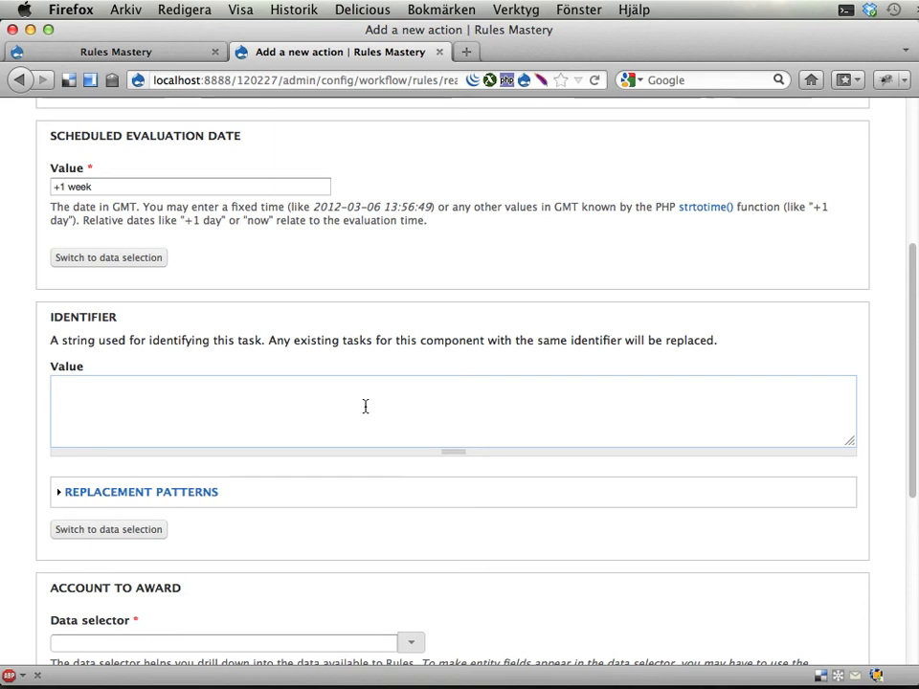
# Set the identifier to 'One-week point bonus for user [account:uid].' and collapse Replacement patterns.
pyautogui.write('Initial p')
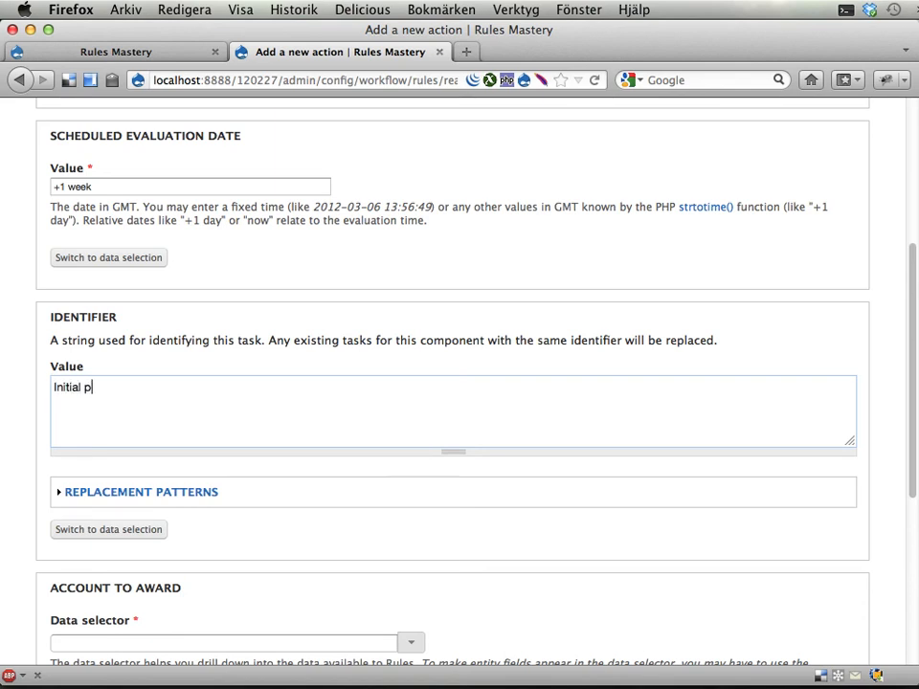
pyautogui.write('oint bonus for')
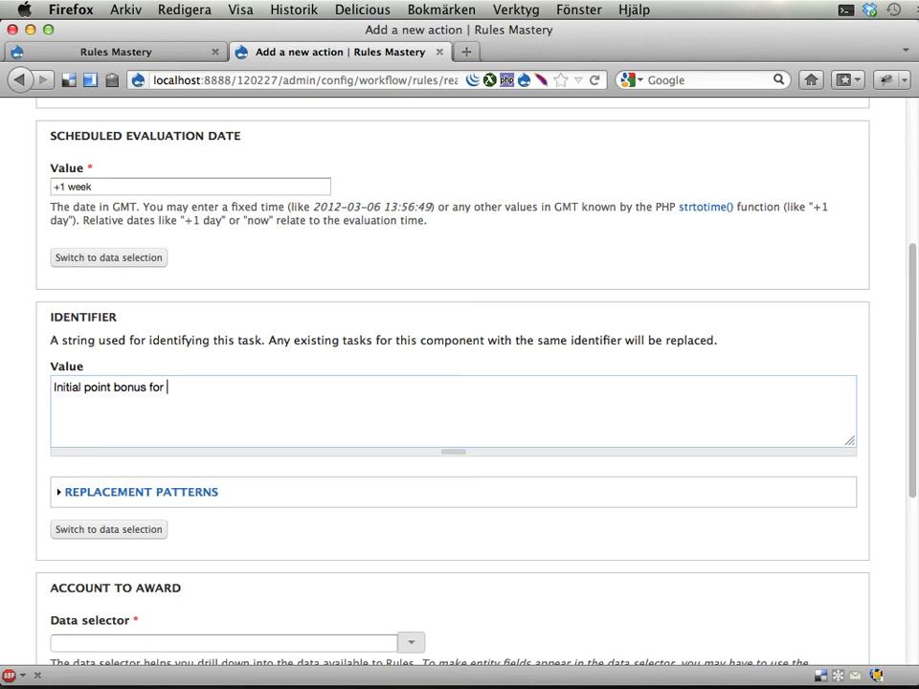
pyautogui.write('user')
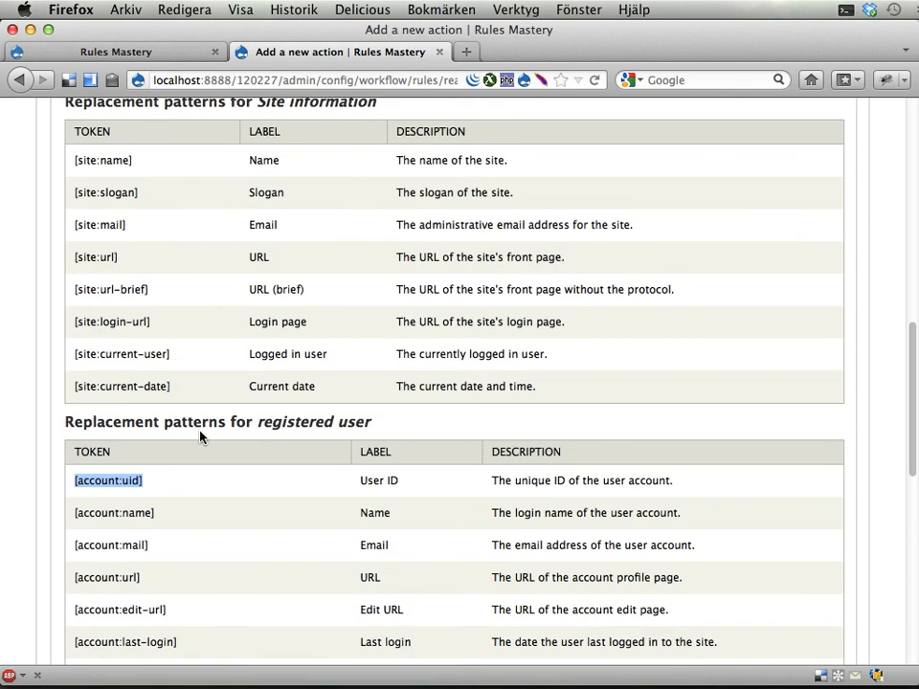
pyautogui.moveTo(342, 421)
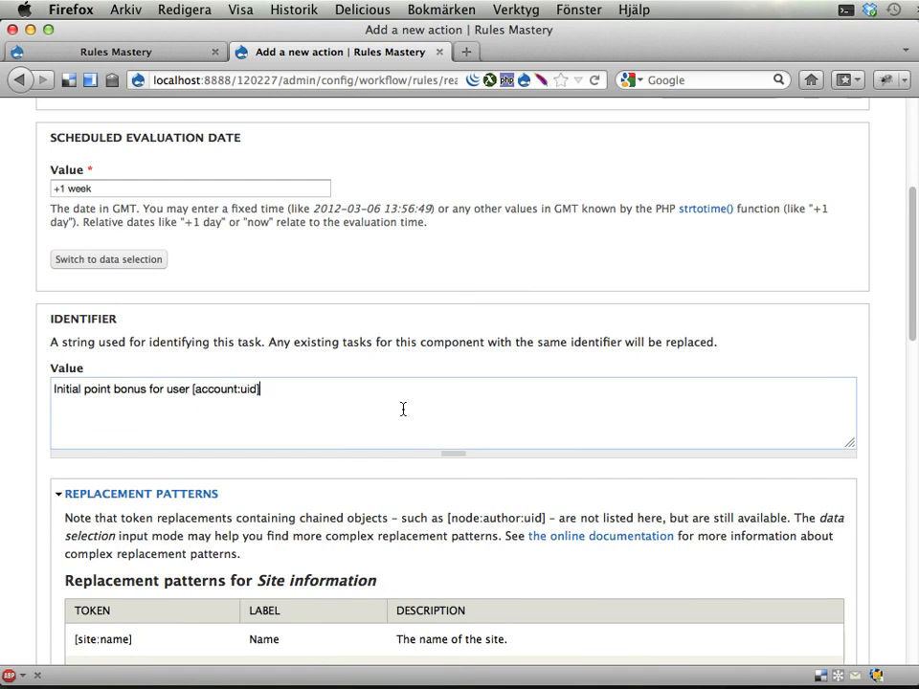
pyautogui.write('.')
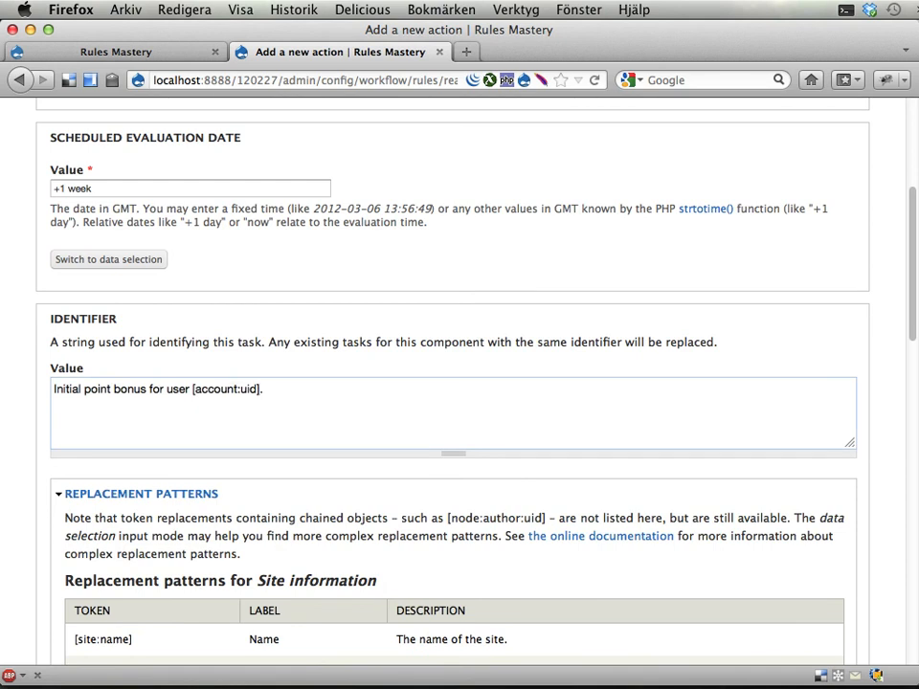
pyautogui.doubleClick(65, 389)
pyautogui.write('One-week')
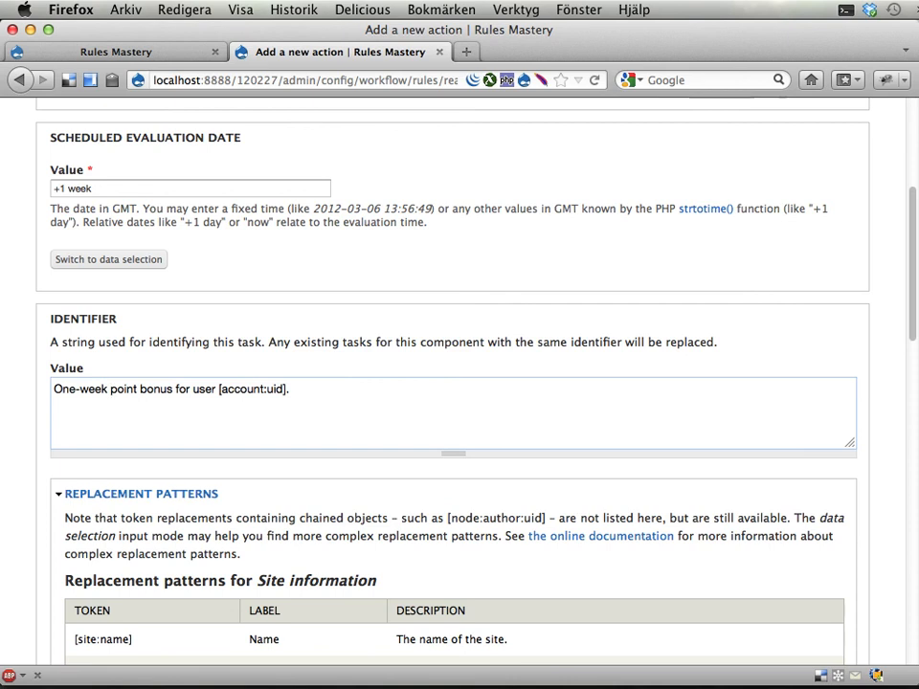
pyautogui.click(134, 494)
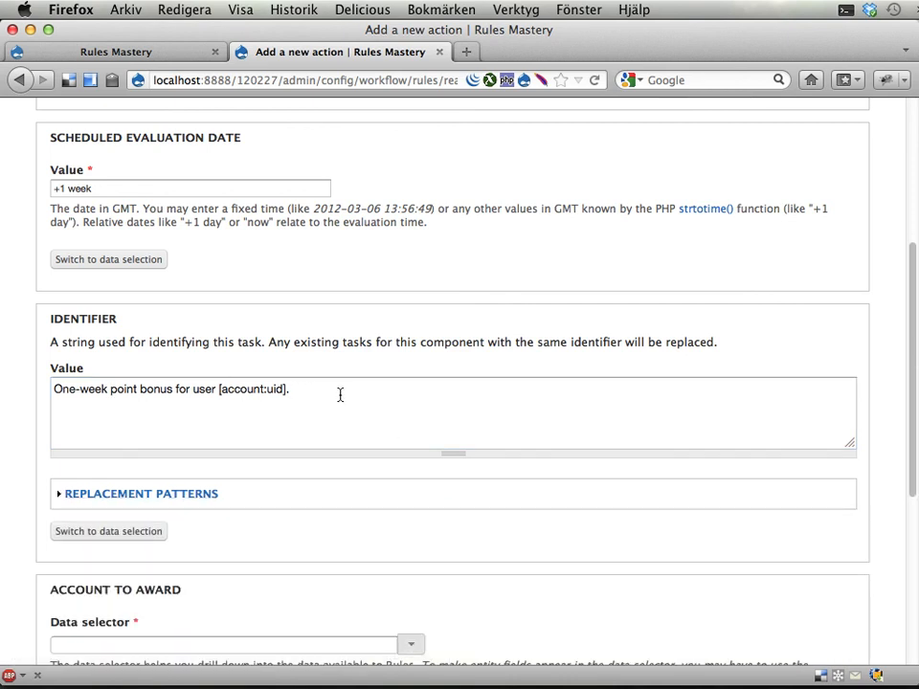
# Set the account to award to 'account' and the number of points to 50.
pyautogui.scroll(-3)
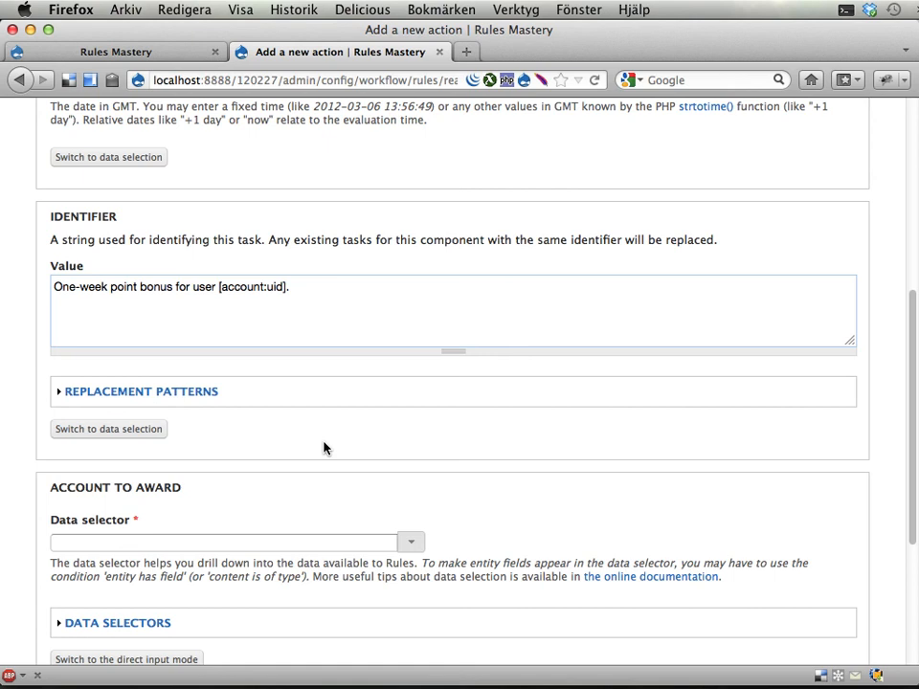
pyautogui.scroll(-3)
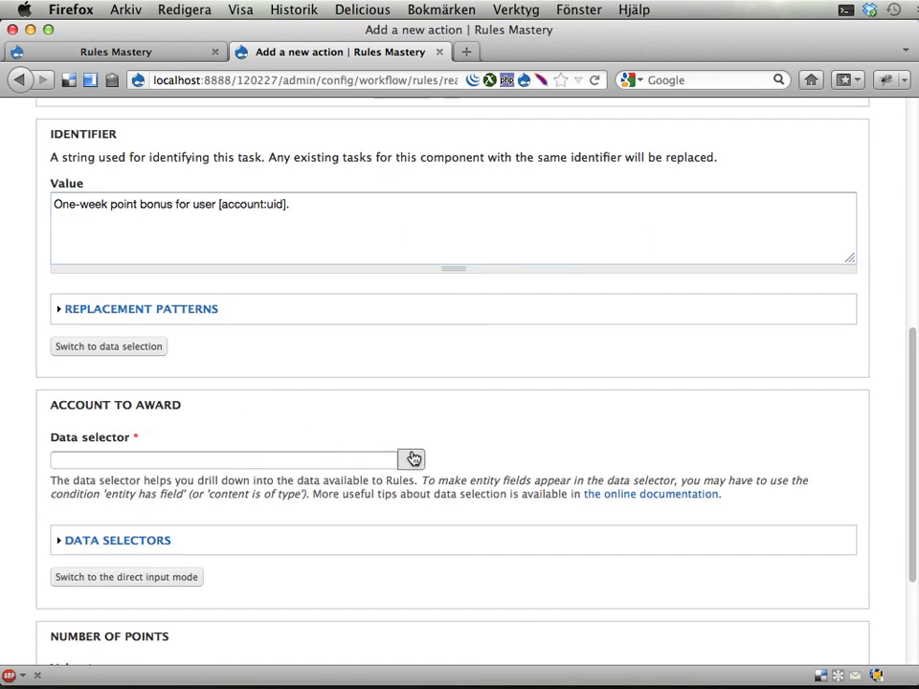
pyautogui.write('account')
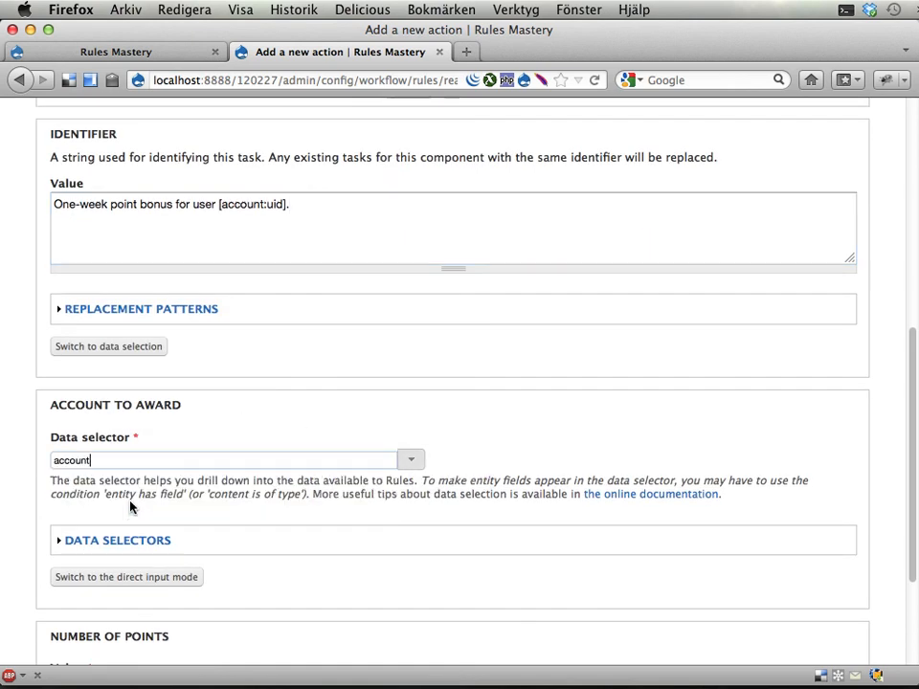
pyautogui.scroll(-3)
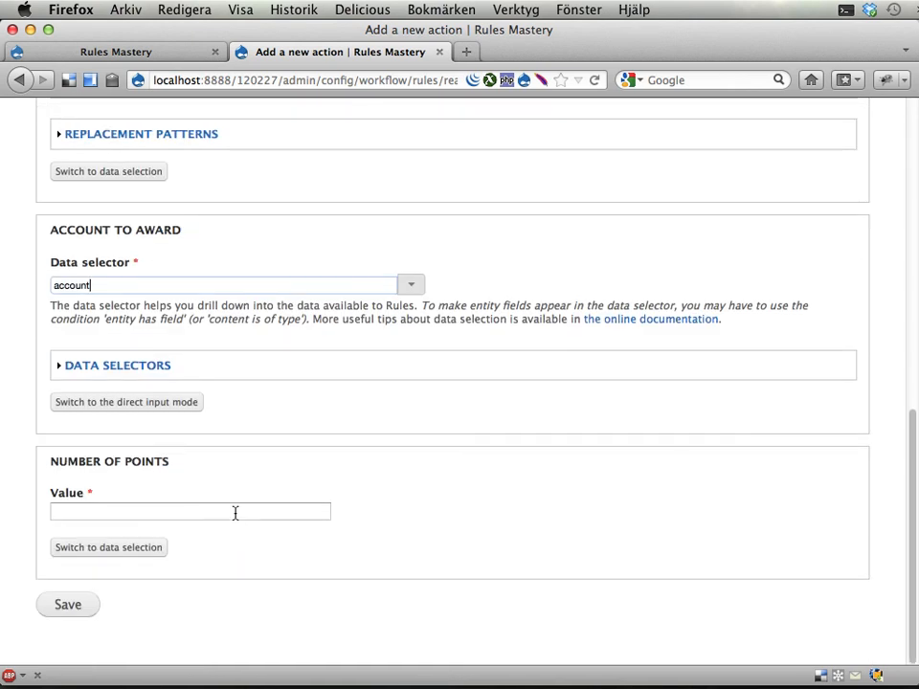
pyautogui.write('50')
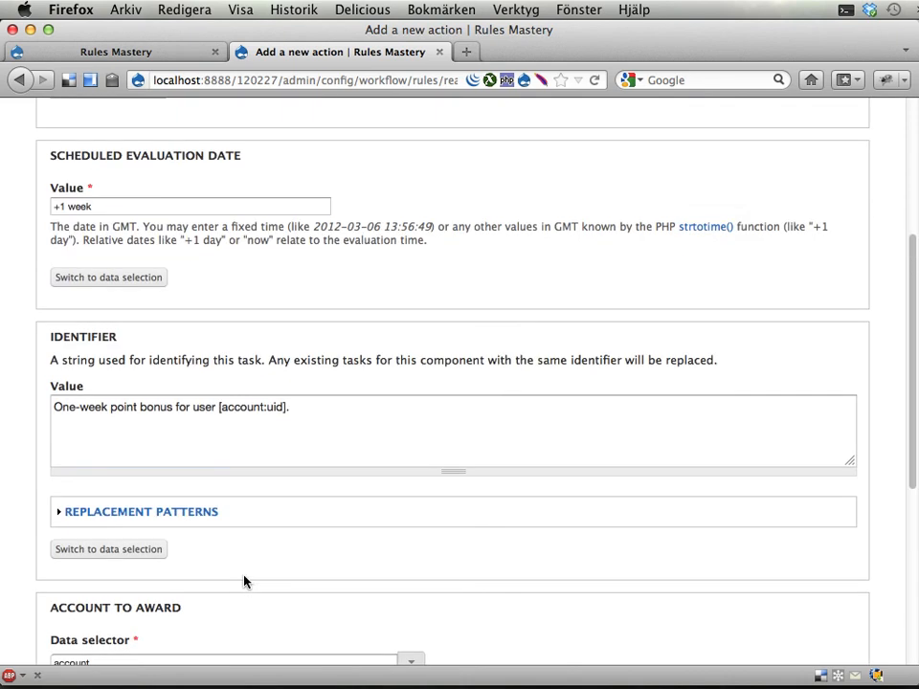
pyautogui.click(287, 406)
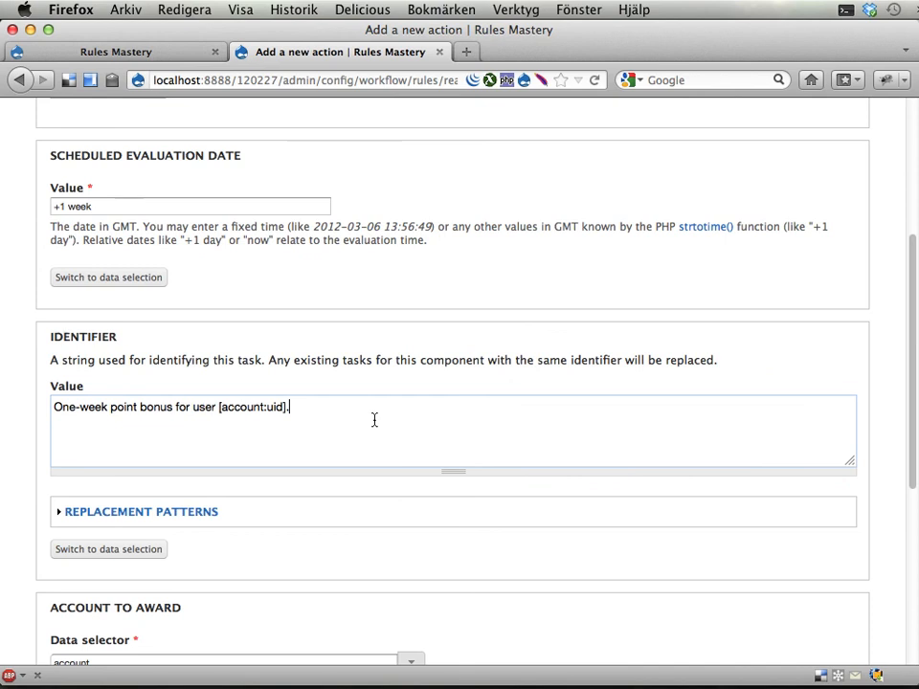
# Review the form and the identifier text before saving.
pyautogui.scroll(3)
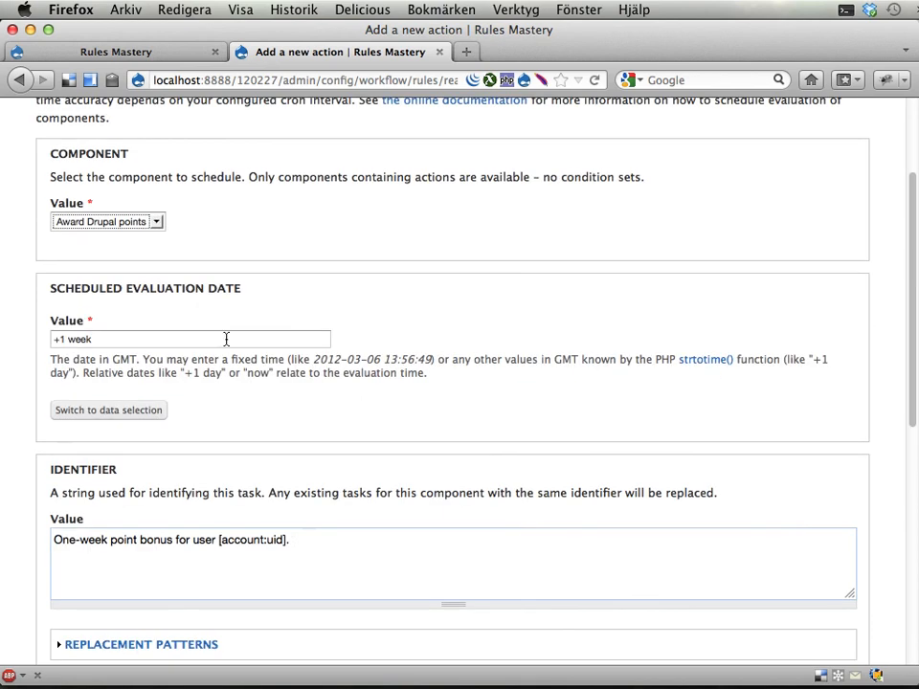
pyautogui.scroll(-3)
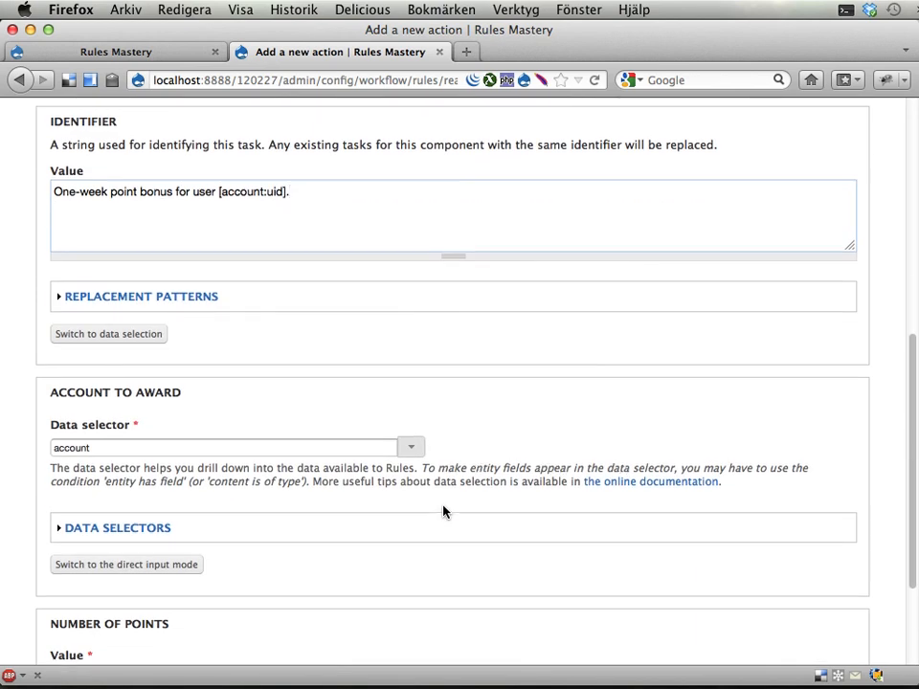
pyautogui.scroll(-3)
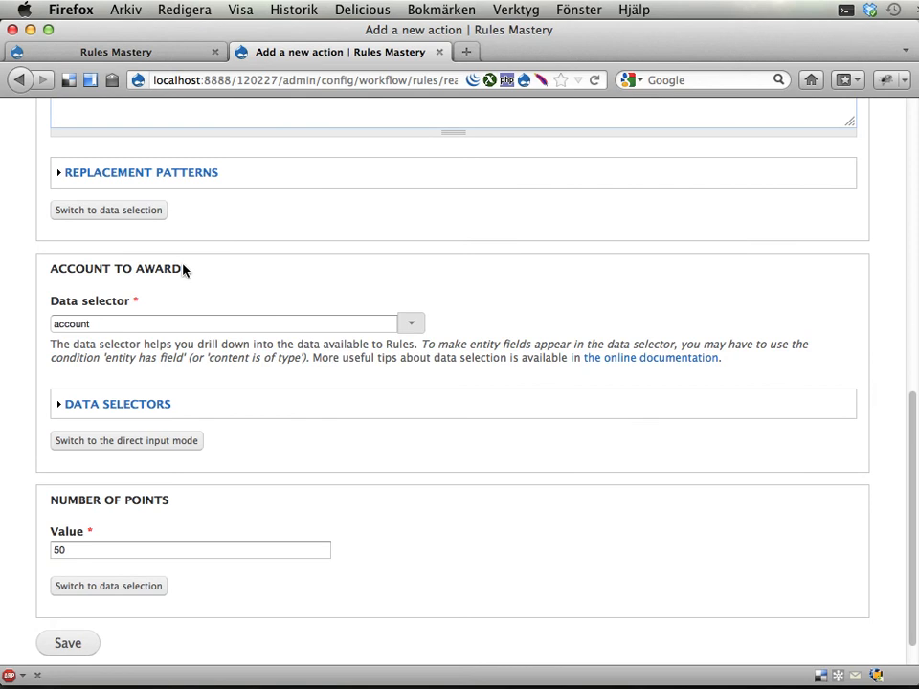
pyautogui.moveTo(53, 278)
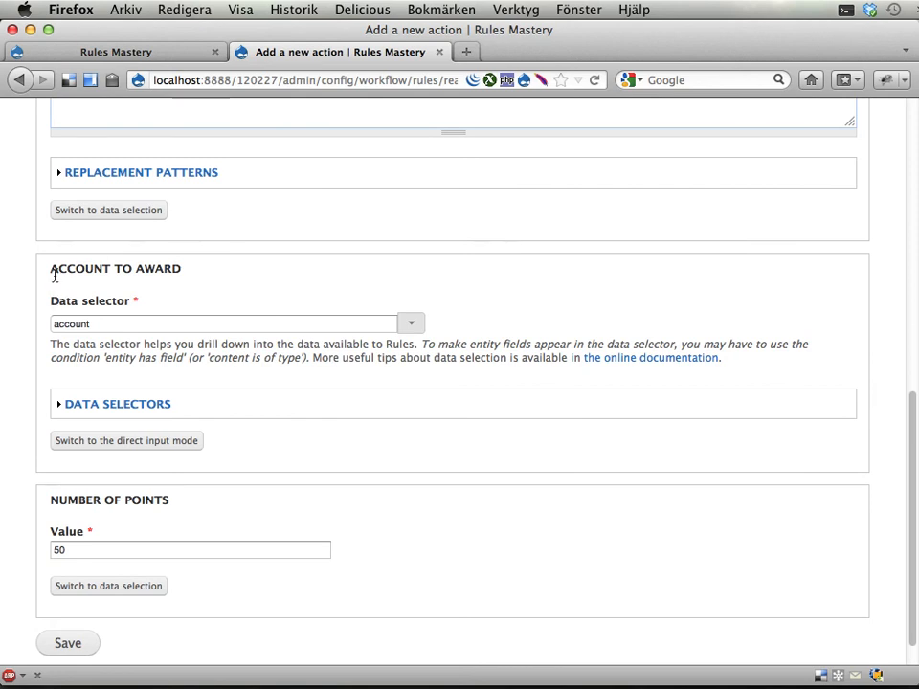
pyautogui.moveTo(80, 342)
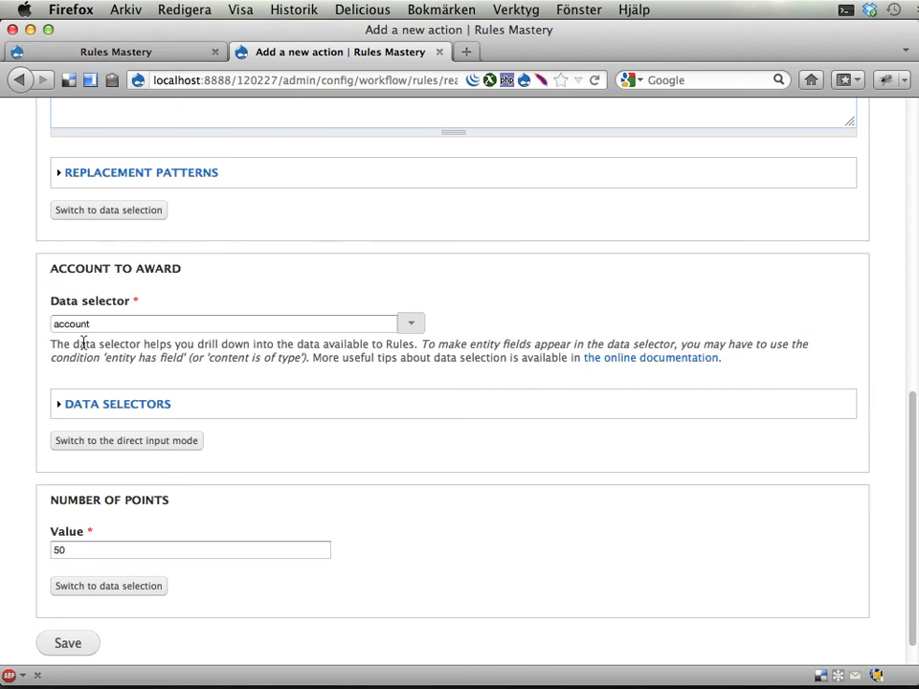
pyautogui.scroll(3)
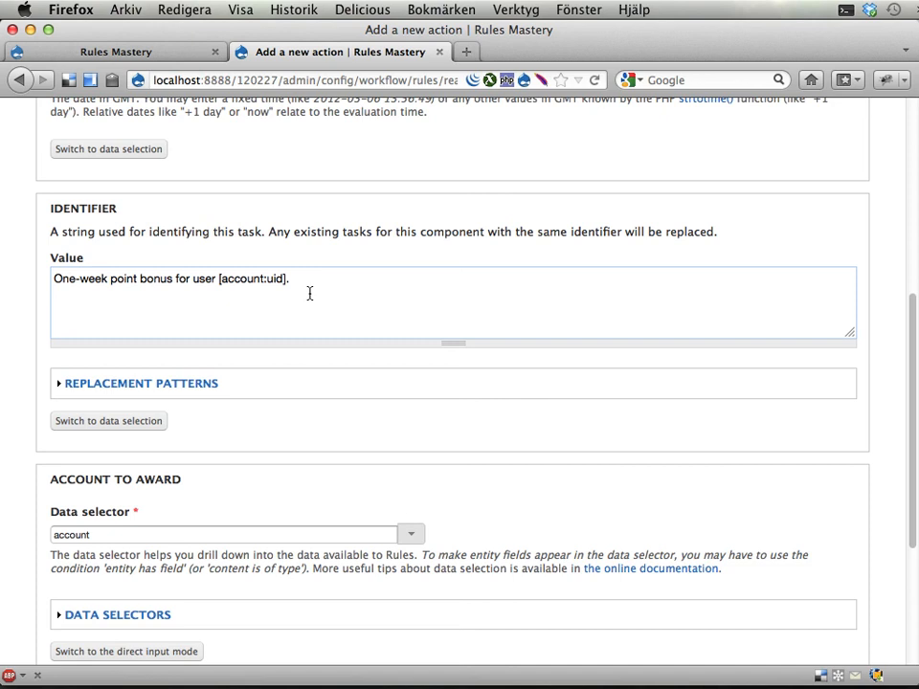
pyautogui.tripleClick(170, 280)
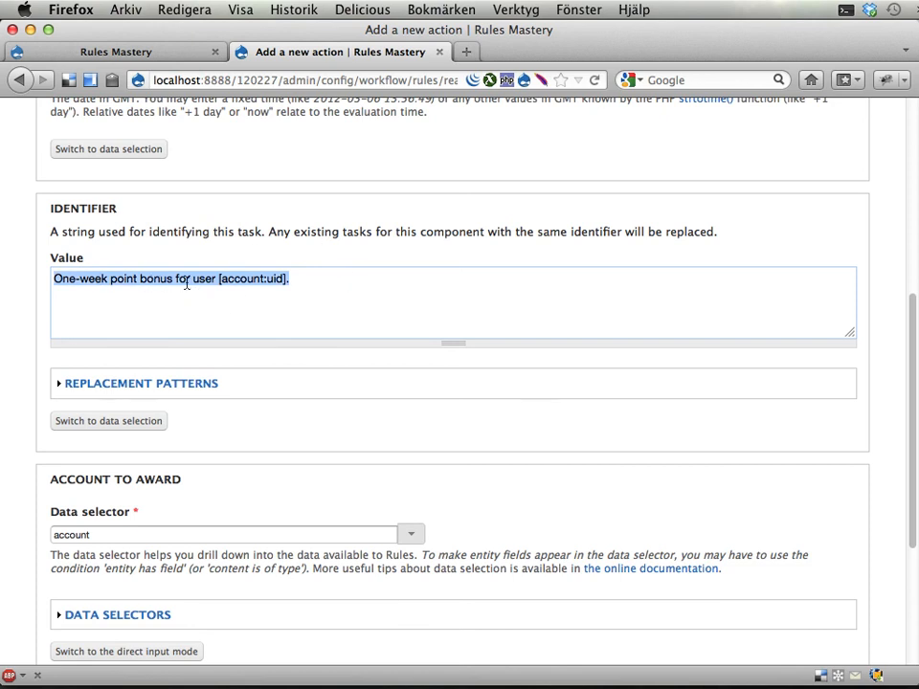
pyautogui.click(348, 299)
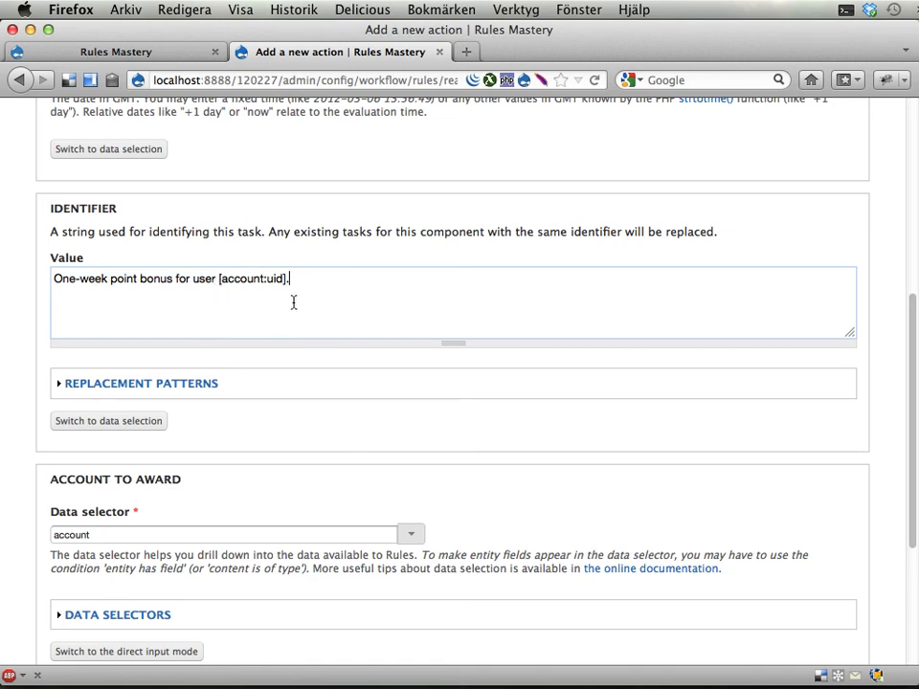
# Save the scheduled action so the rule's Actions list shows it beside the 5-point award.
pyautogui.scroll(-3)
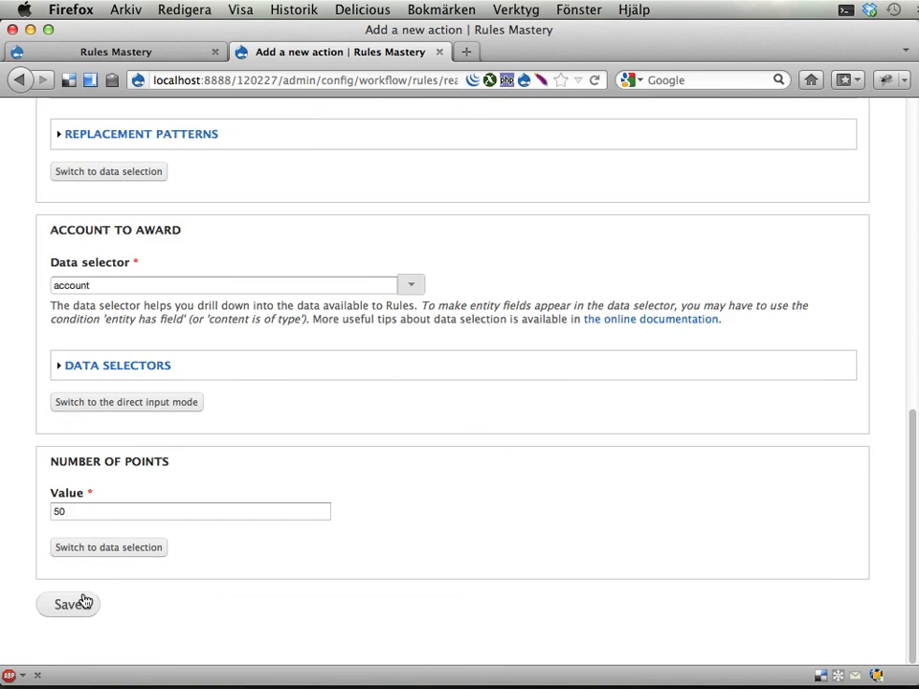
pyautogui.click(67, 605)
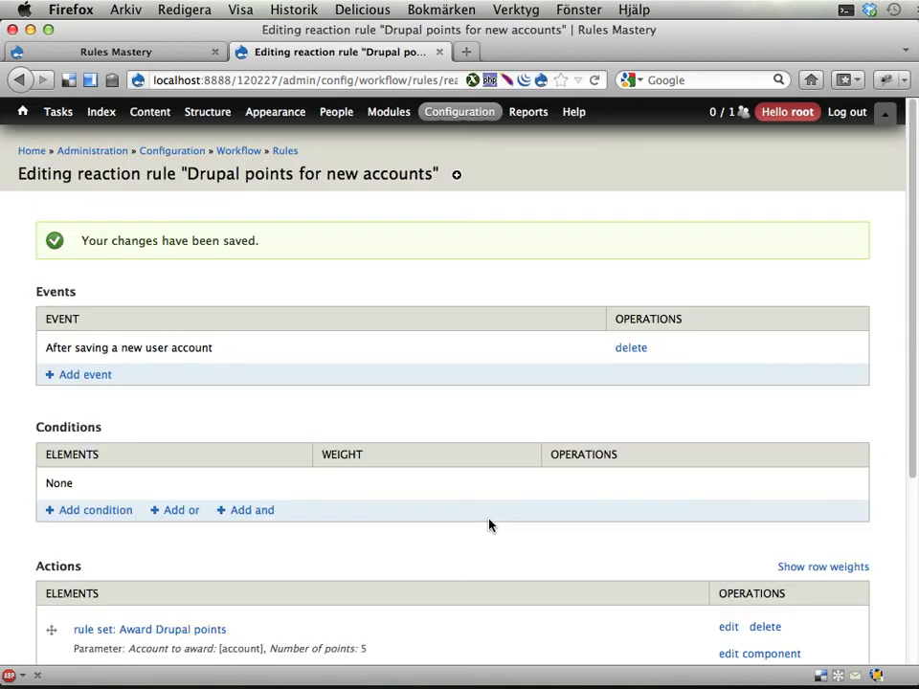
pyautogui.moveTo(540, 505)
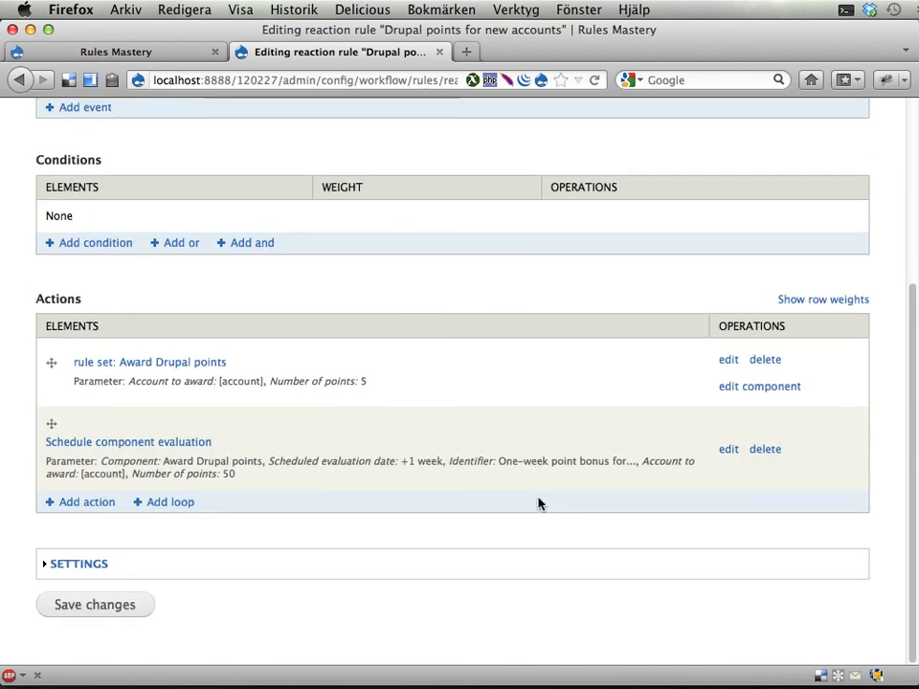
pyautogui.click(96, 605)
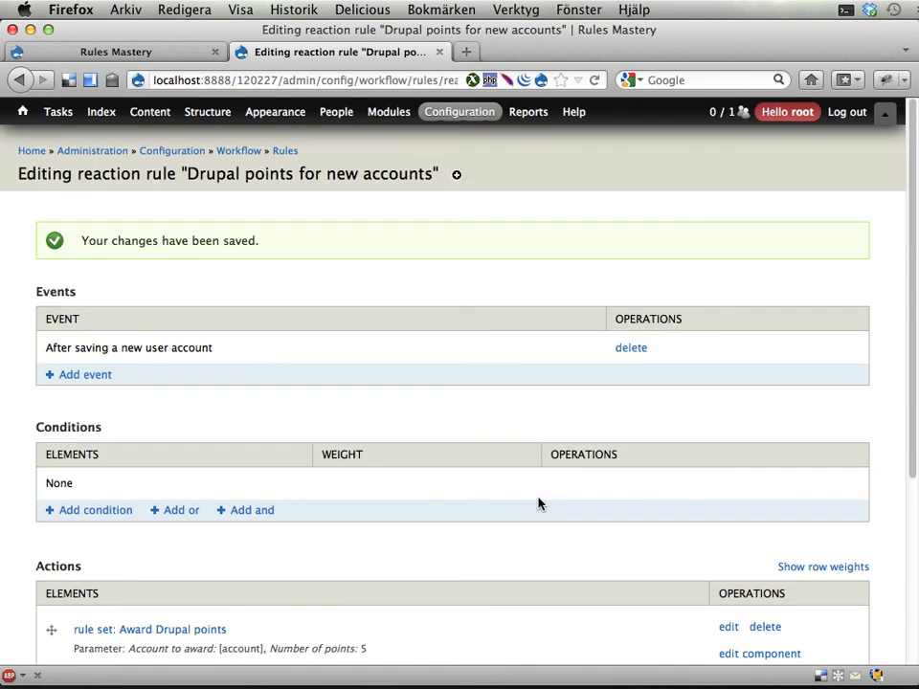